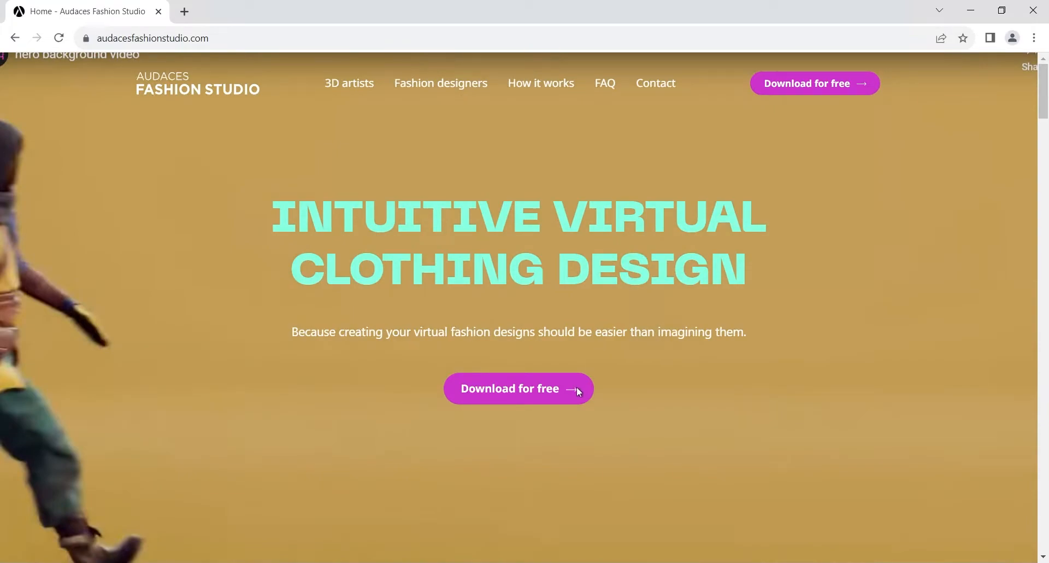
mouse_move(583, 396)
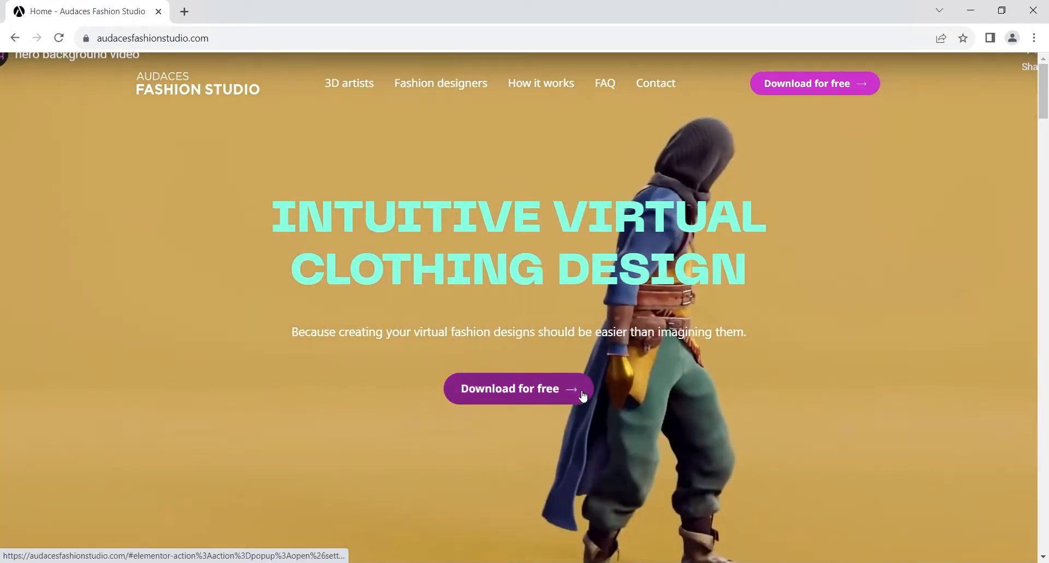
Step: Submit the free-download form with name, email, occupation 3d Artist, terms accepted
click(510, 389)
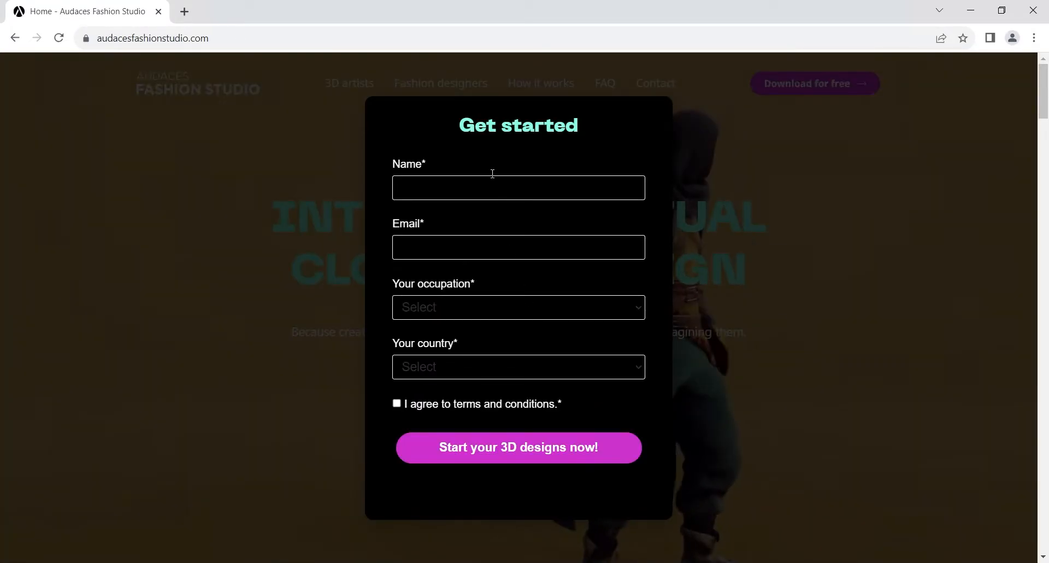
text(Zo)
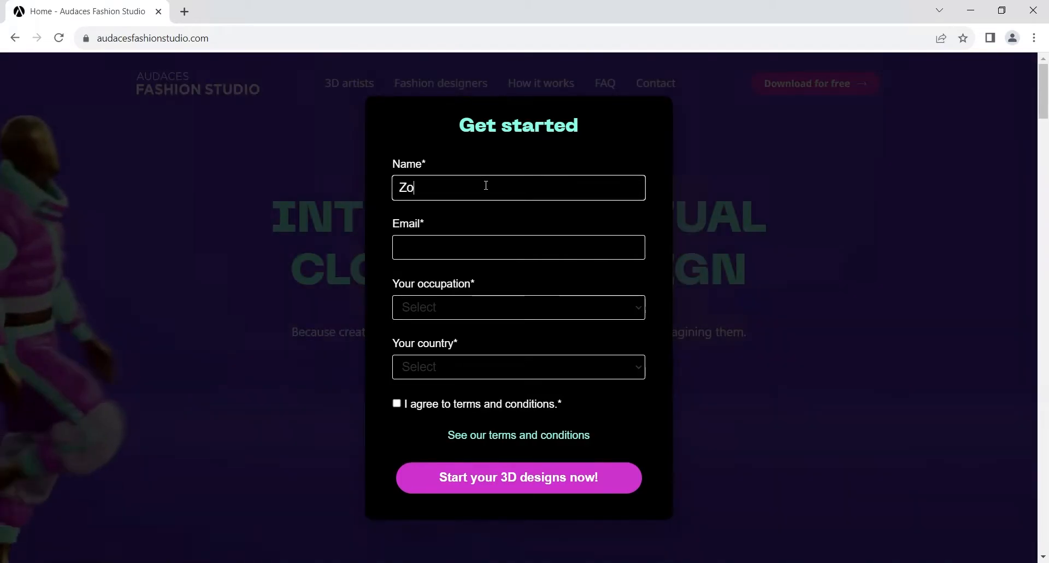
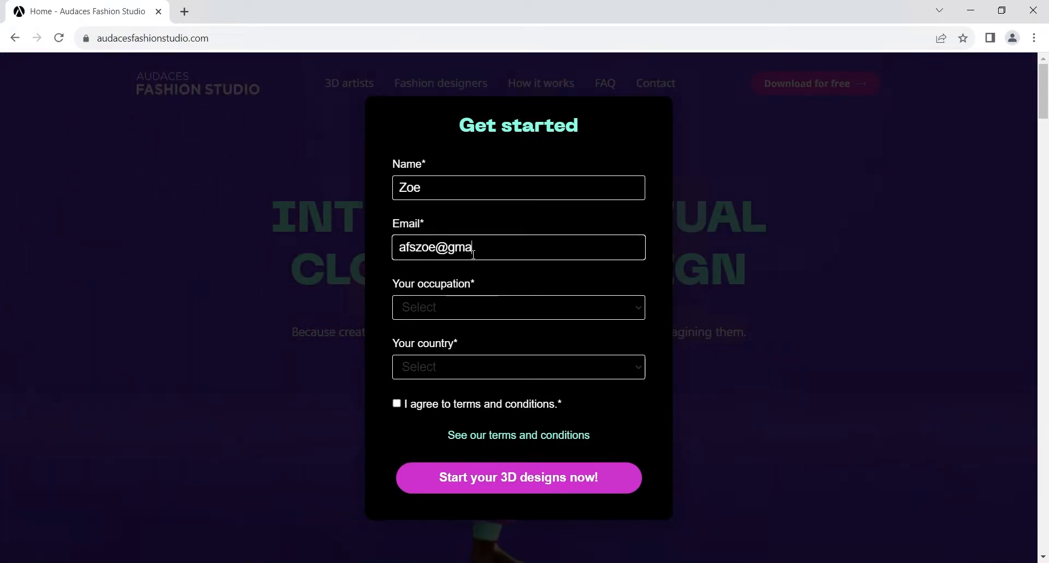
click(519, 307)
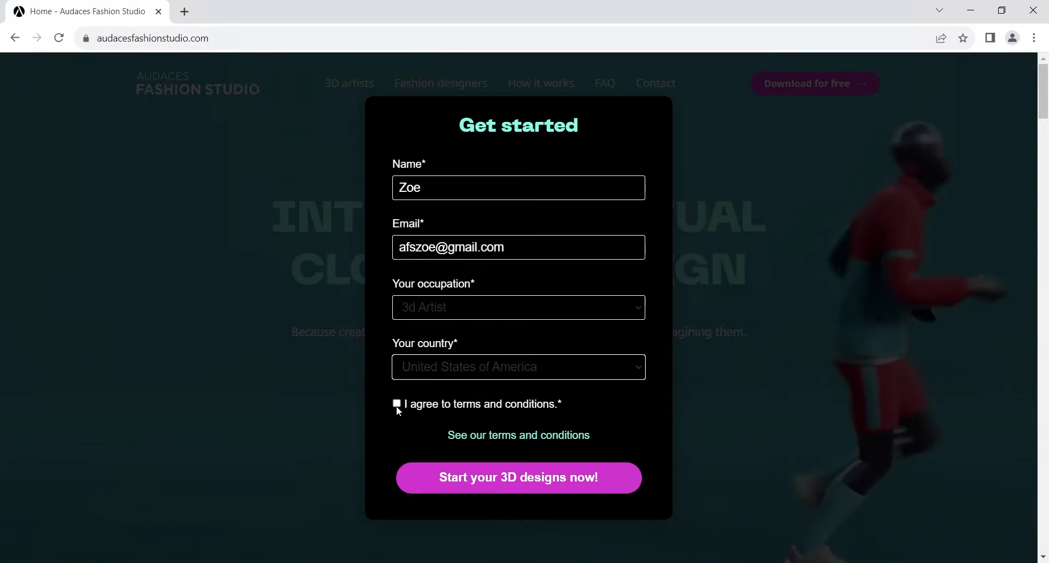
click(397, 403)
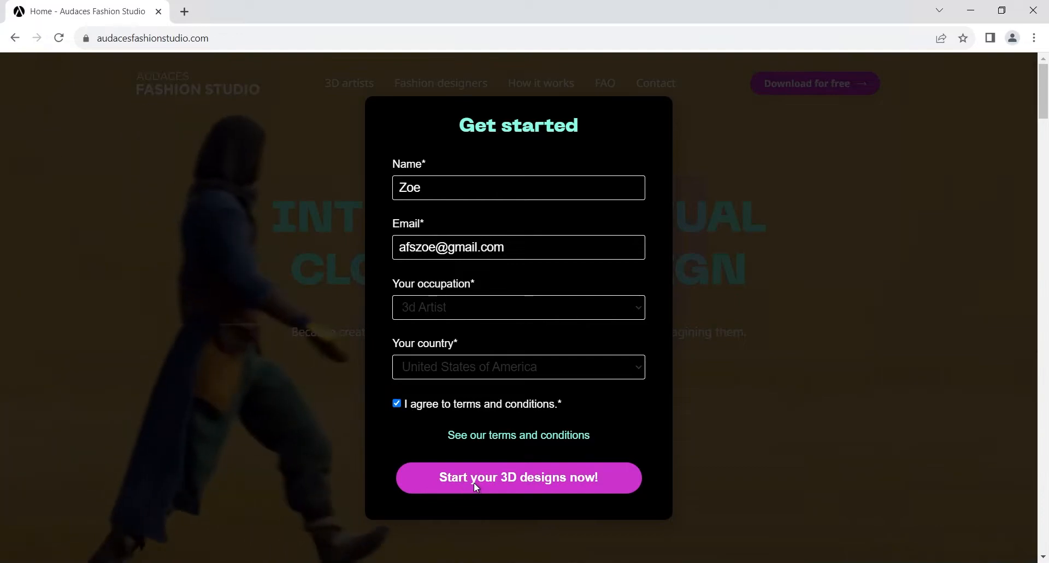
click(518, 478)
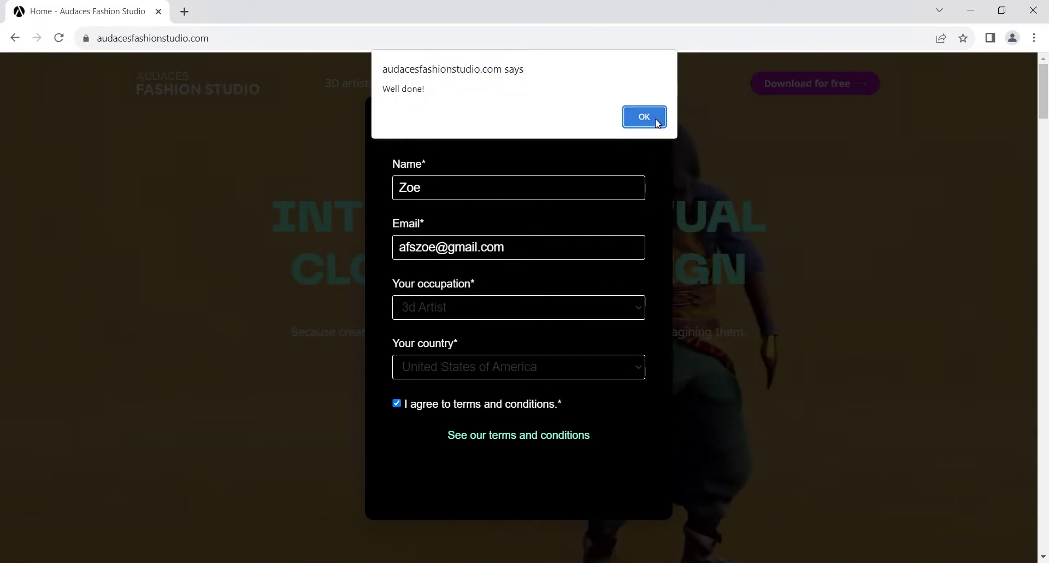
Step: Dismiss the Well done message and view the 'Your AudacesID account is ready' email's My Account button
click(644, 116)
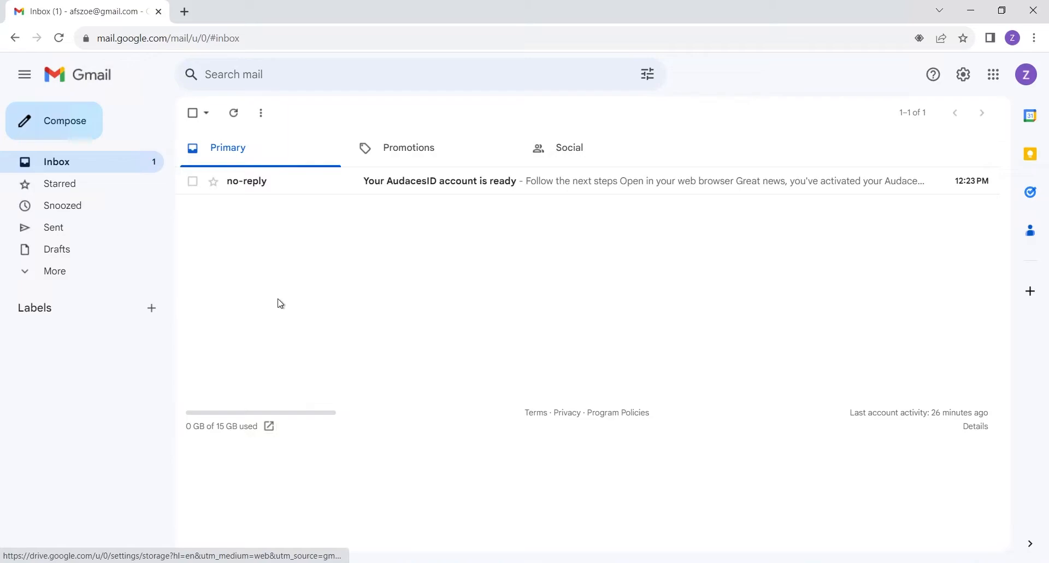
mouse_move(254, 190)
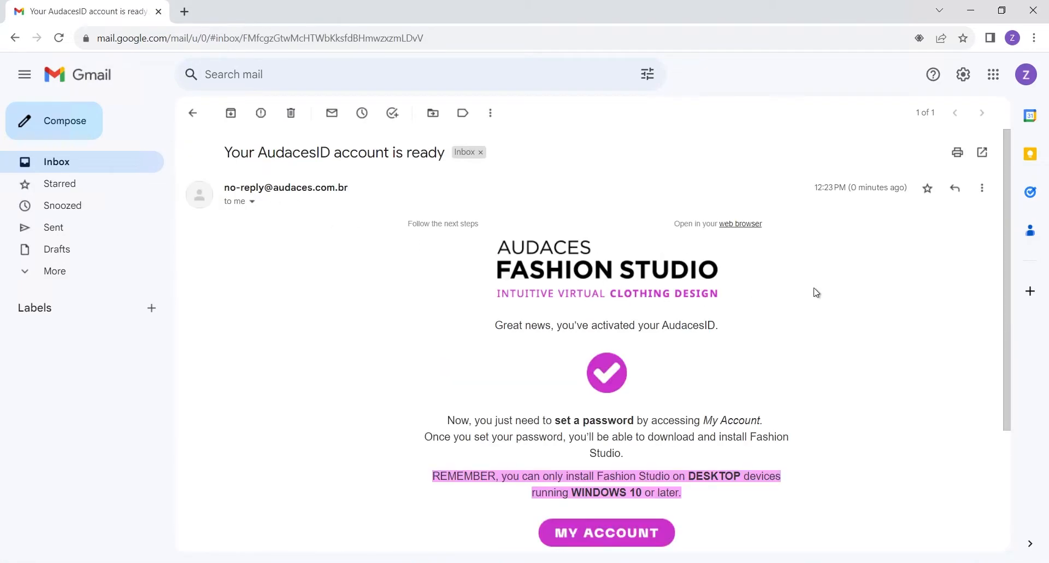
scroll(down, 3)
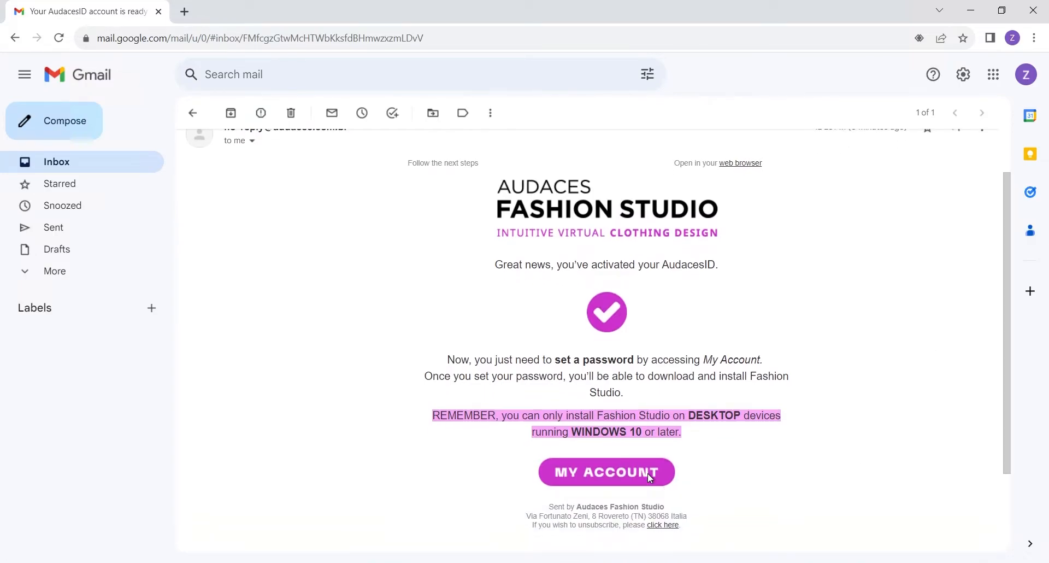
Step: Create the Audaces ID account from the email link with a password and Terms of Use agreed
click(607, 472)
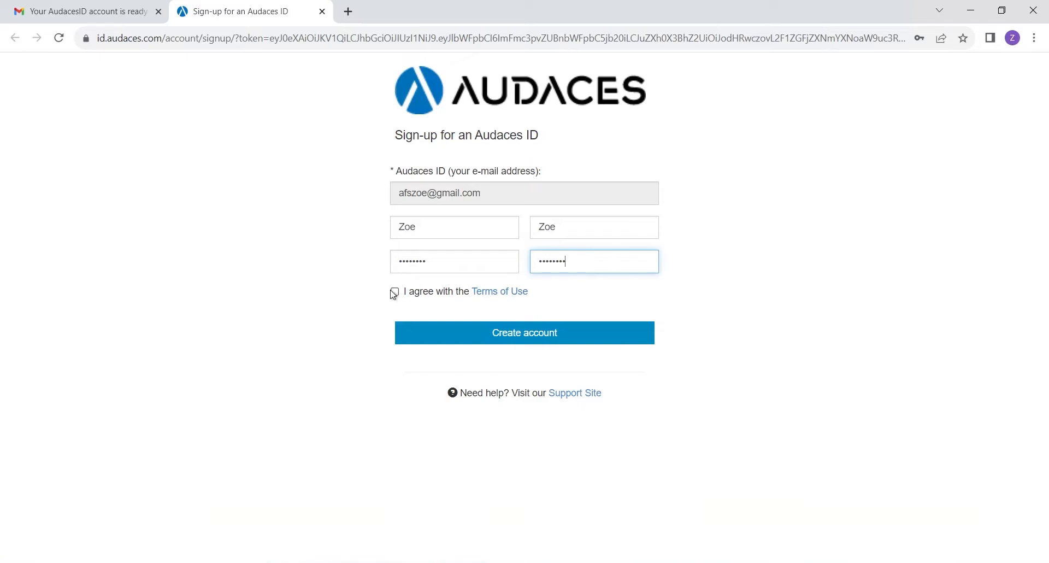
click(394, 292)
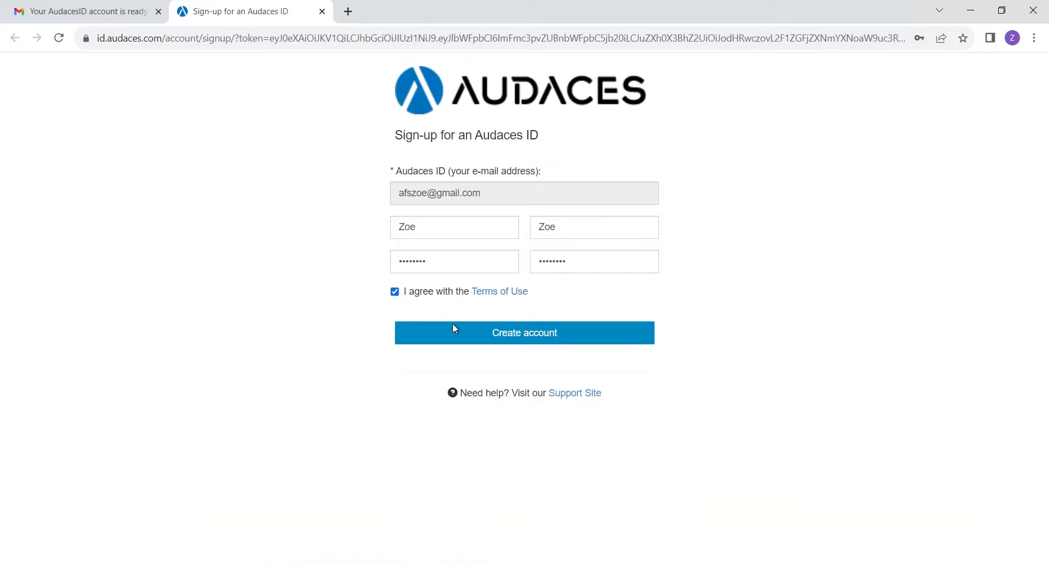
click(502, 333)
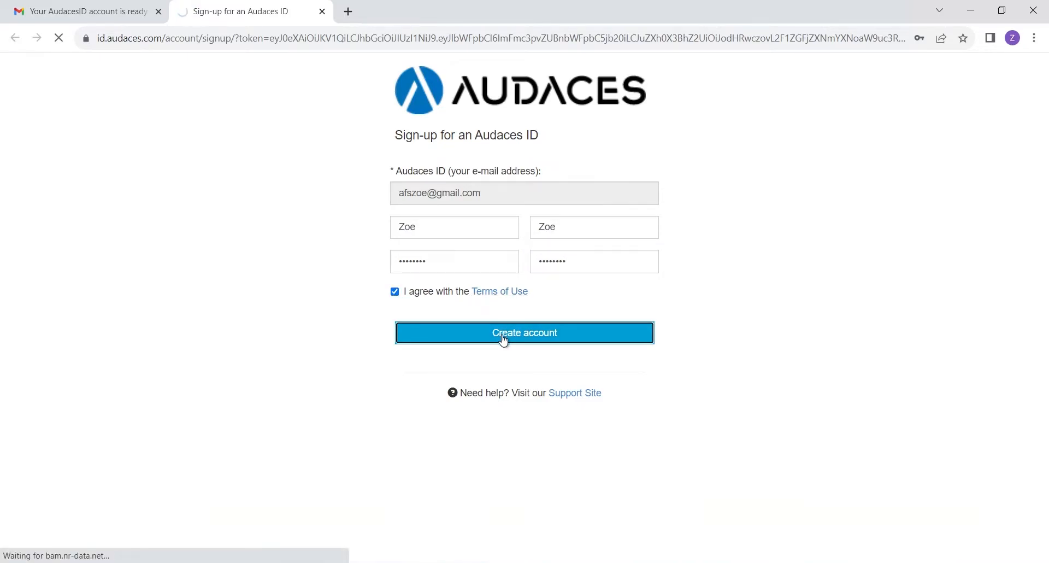
click(525, 333)
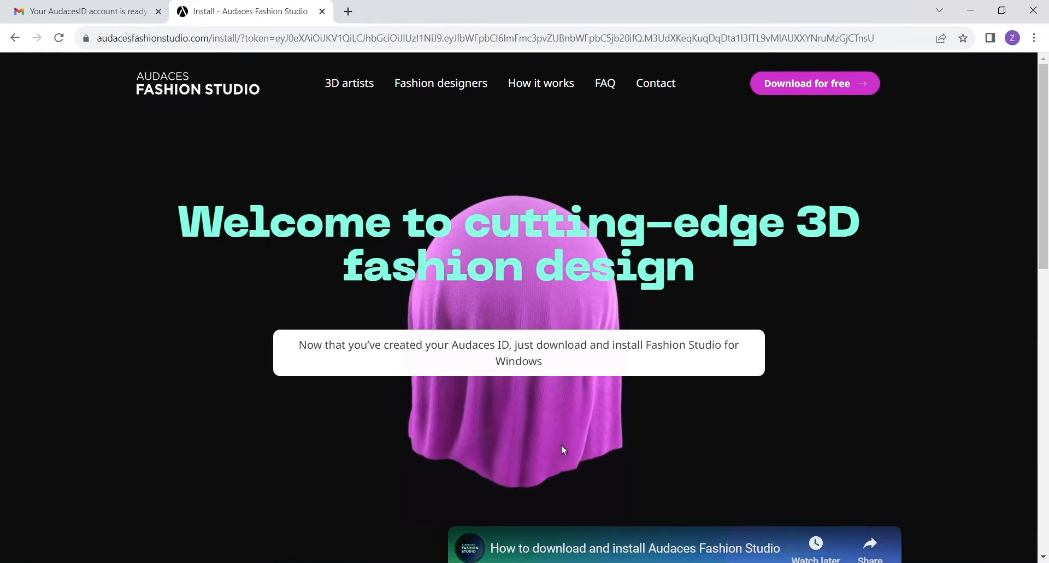
Step: Download the Fashion Studio 4.0.1-11 installer and show it in the Downloads folder
click(519, 444)
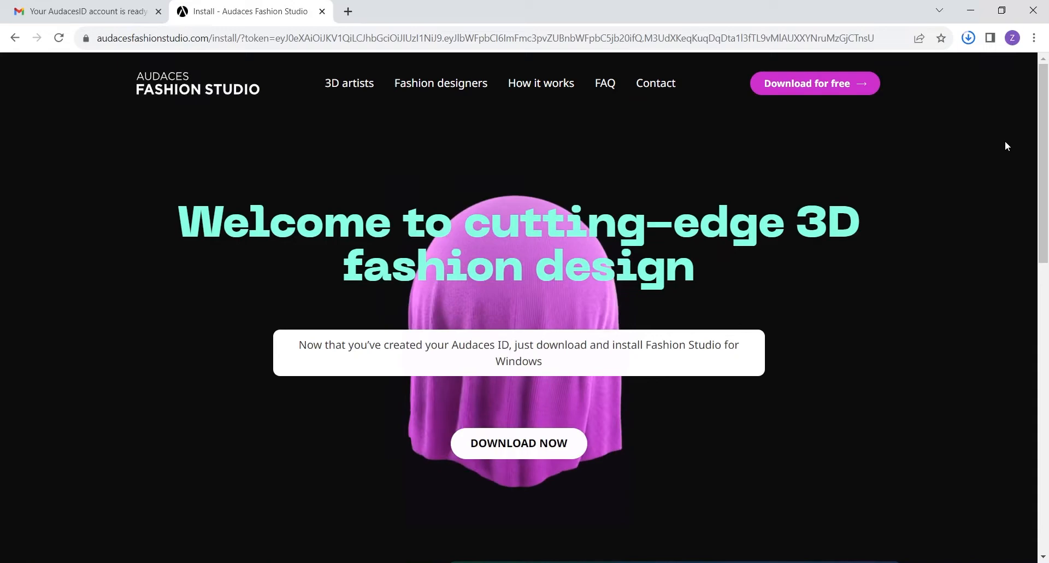
click(968, 37)
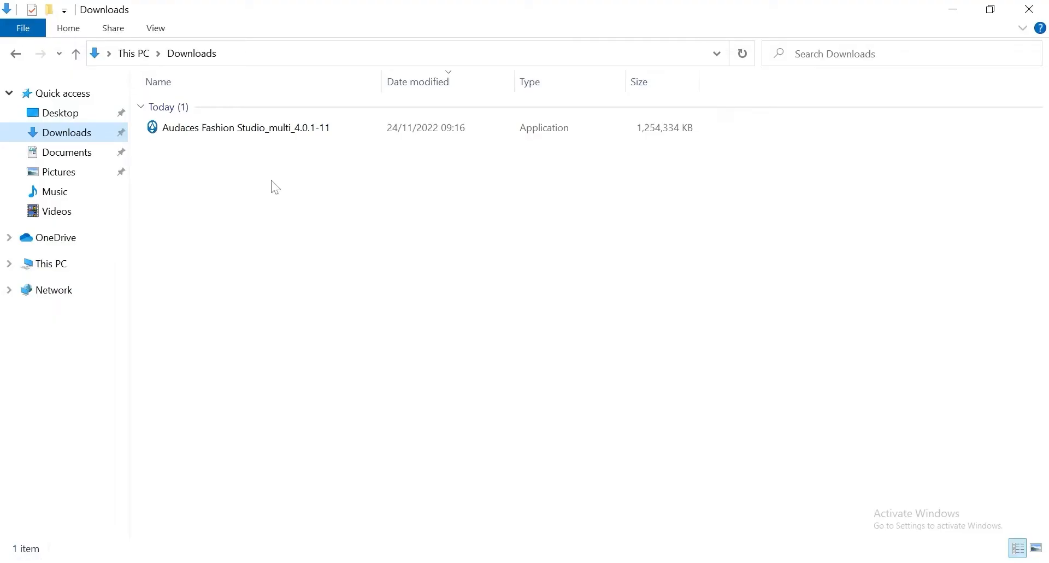
mouse_move(299, 228)
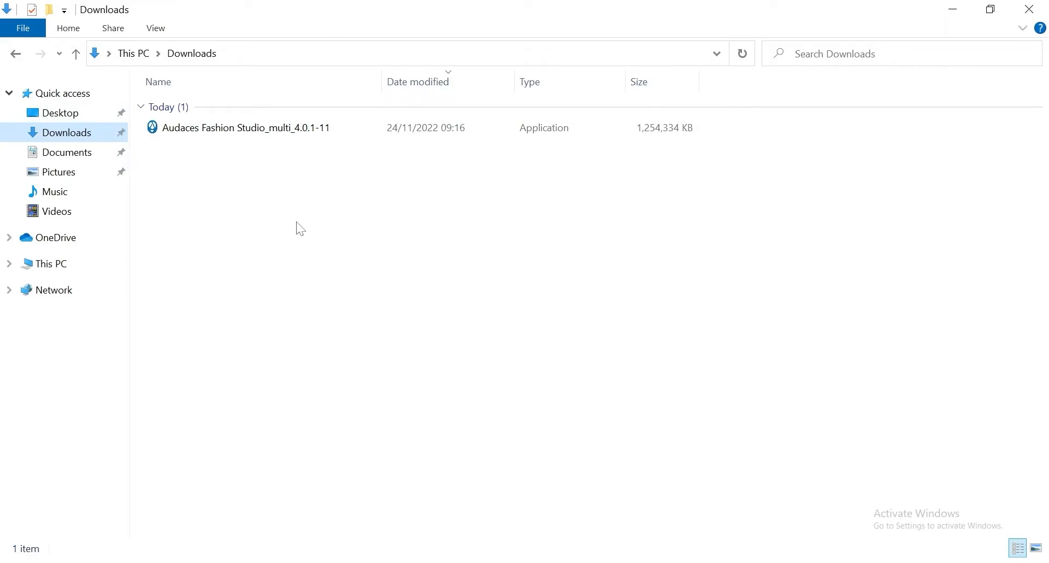
Step: Run the Fashion Studio installer in English, accept its license and keep the default shortcut folder
double_click(245, 127)
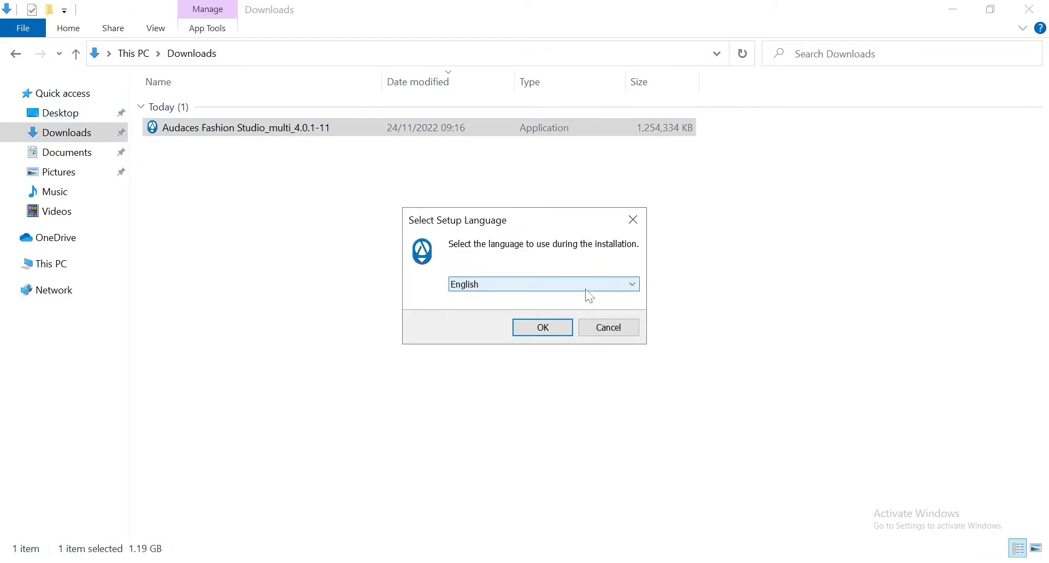
click(542, 327)
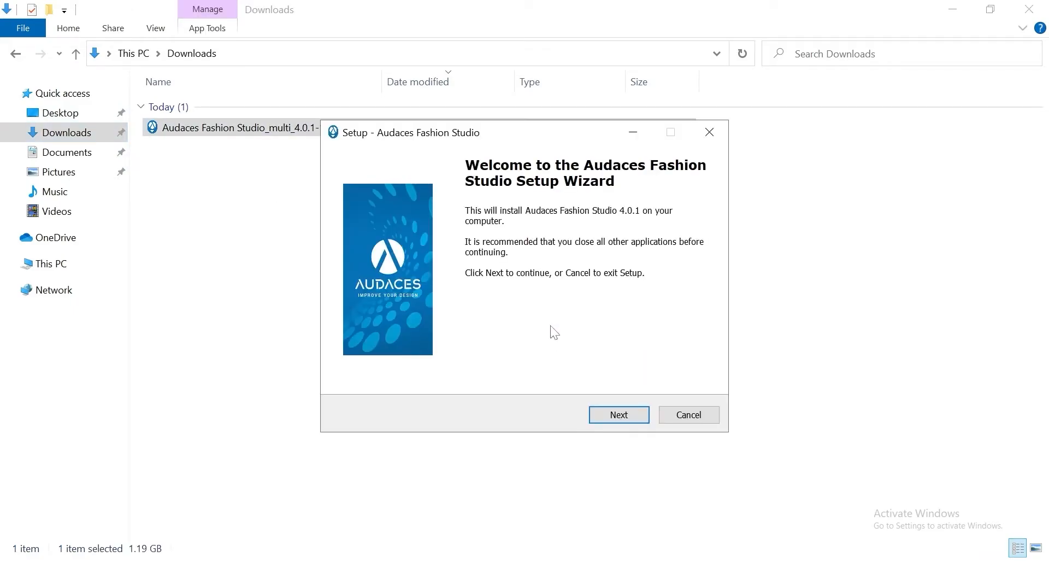
click(619, 414)
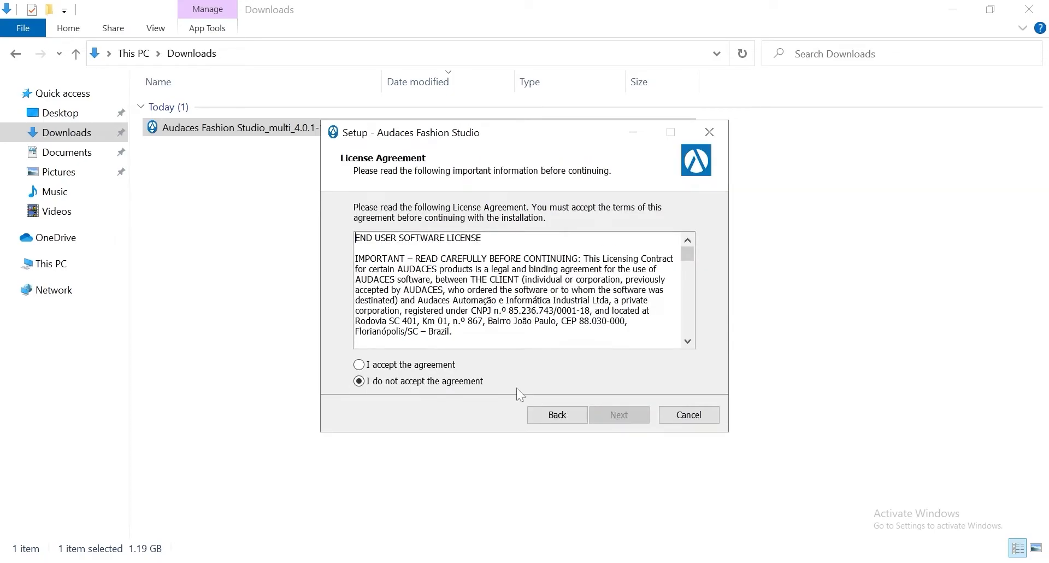
click(358, 364)
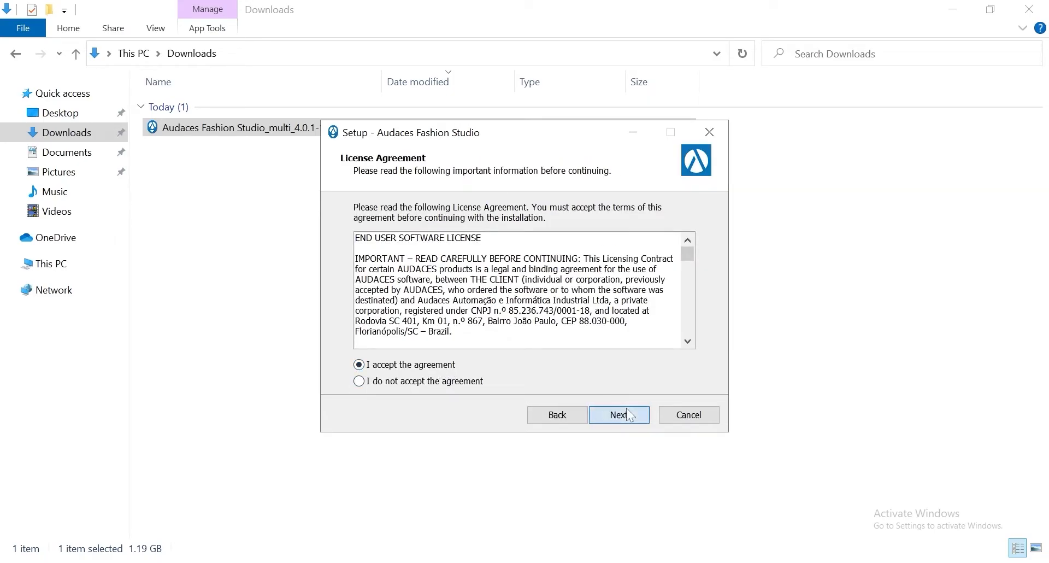
click(618, 415)
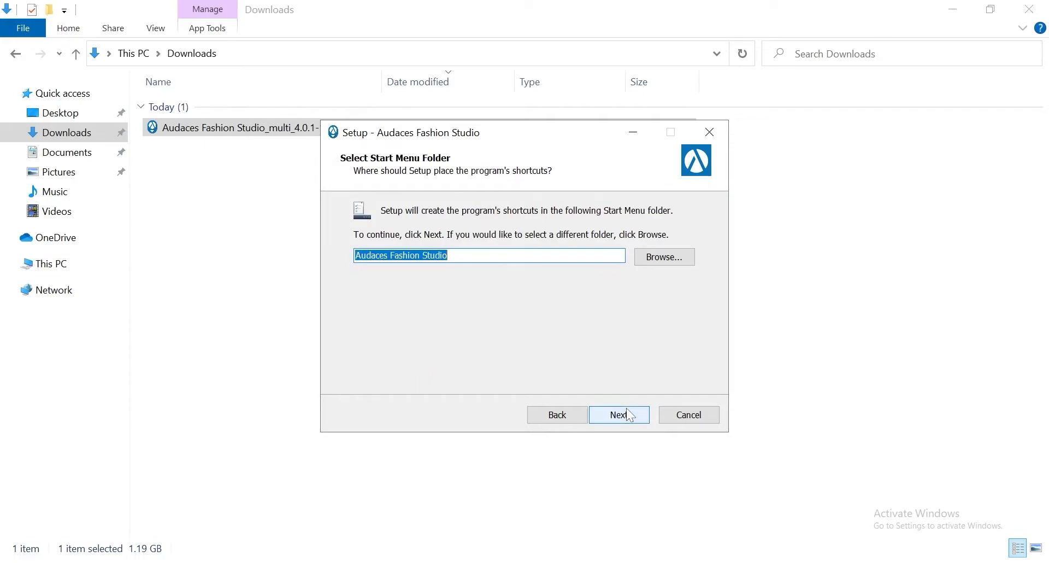
click(619, 415)
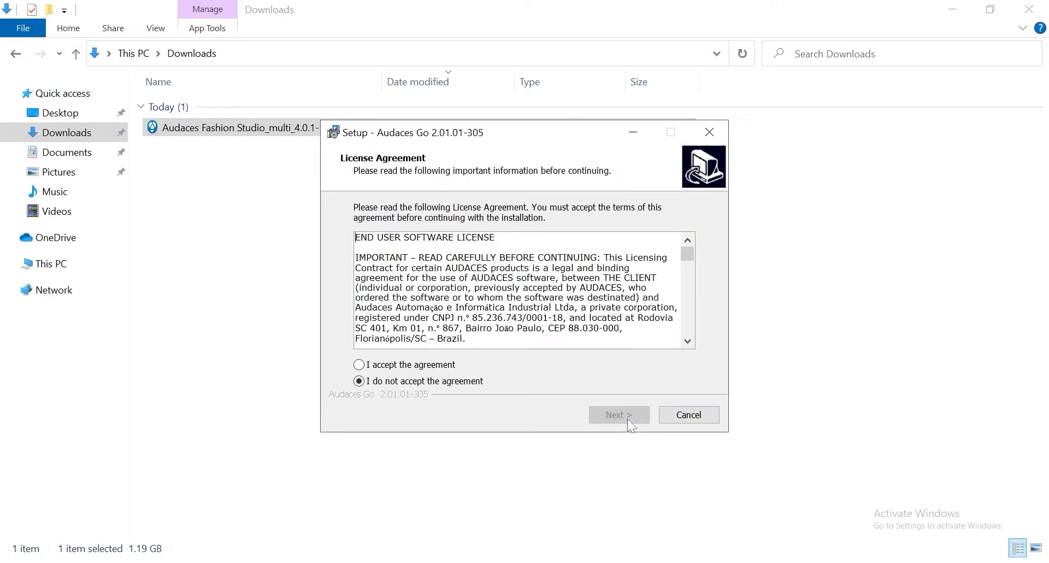
Step: Accept the Audaces Go 2.01.01-305 license, keep the default Start Menu folder and finish its install
click(359, 364)
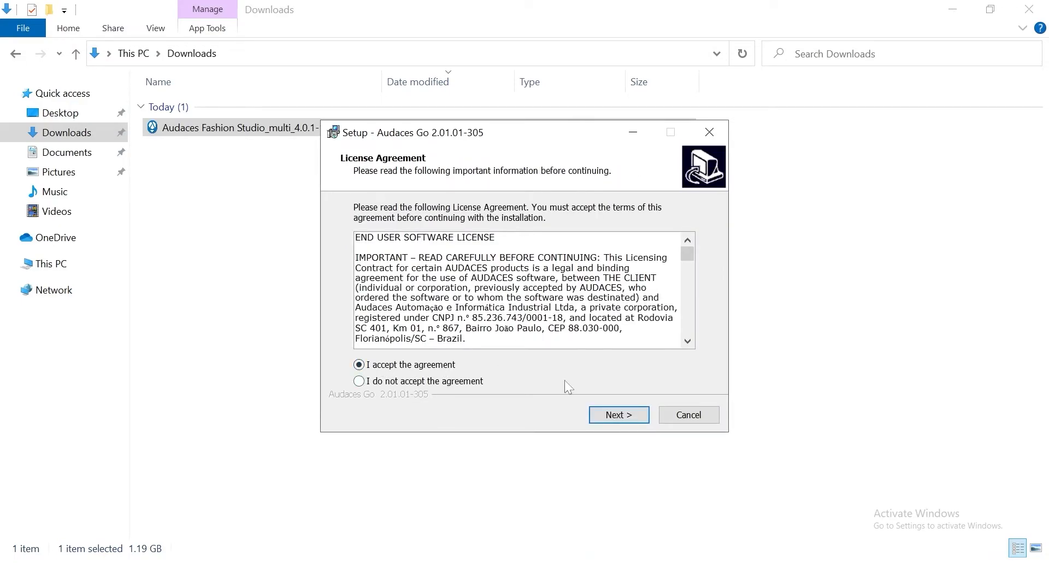
click(619, 415)
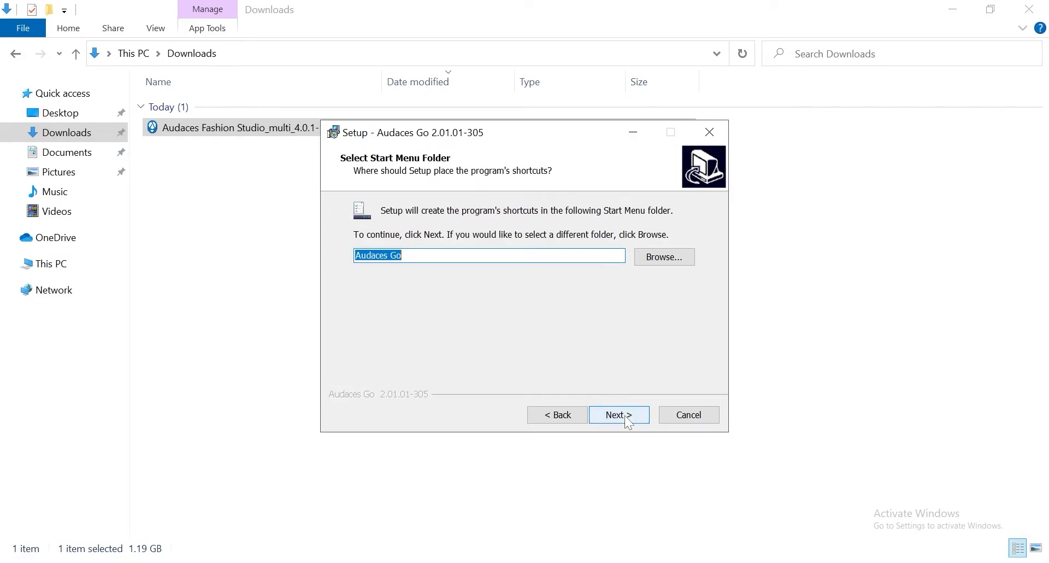
click(618, 415)
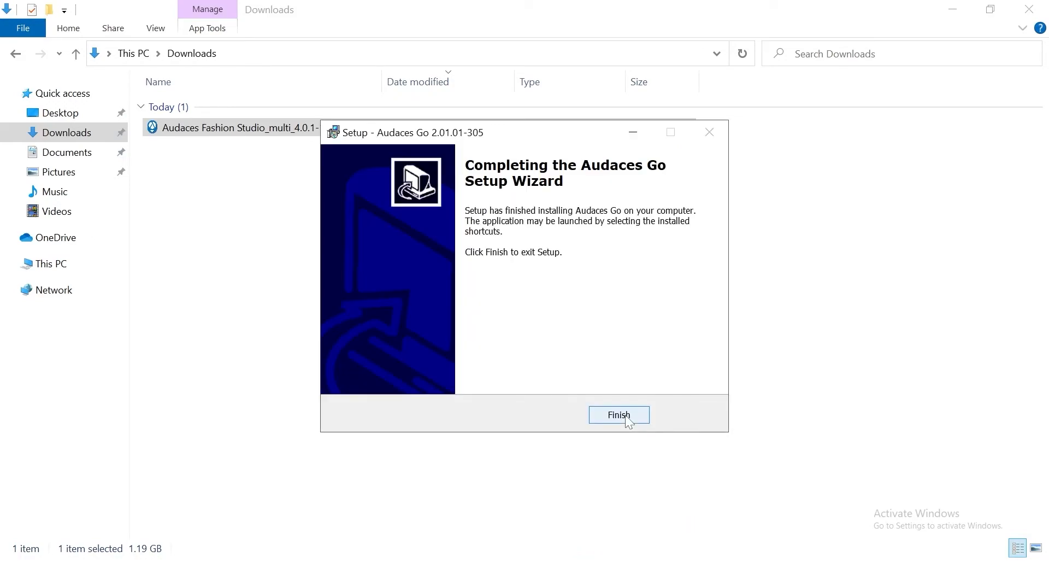
click(619, 415)
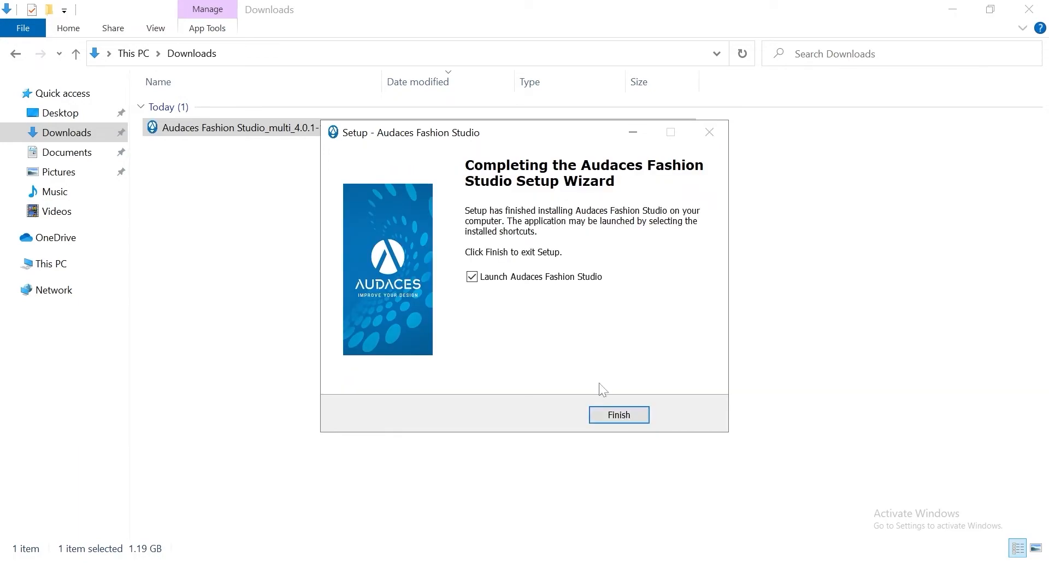
Step: Finish the Fashion Studio setup with 'Launch Audaces Fashion Studio' left unchecked
click(471, 277)
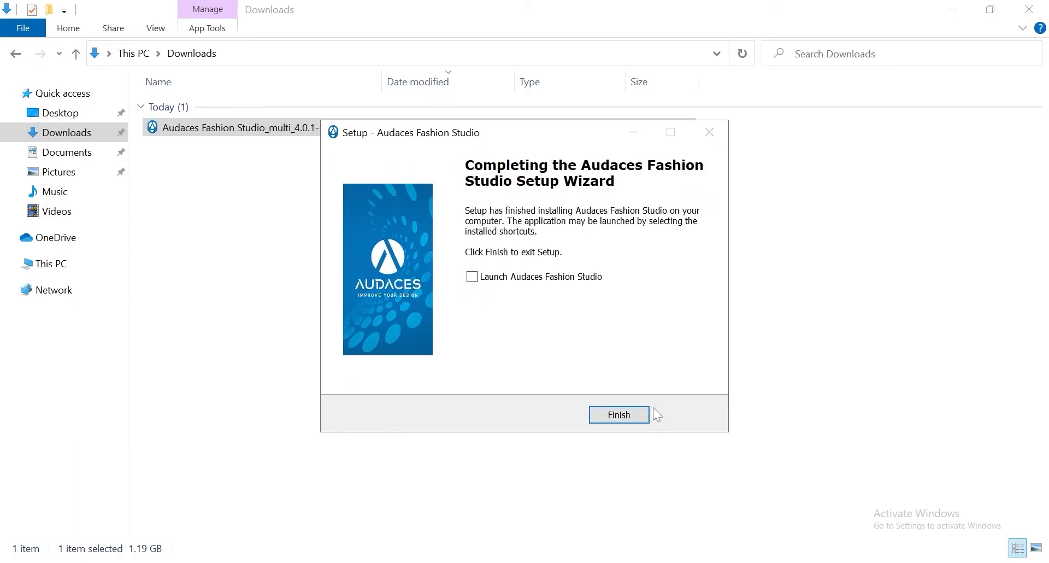
click(619, 415)
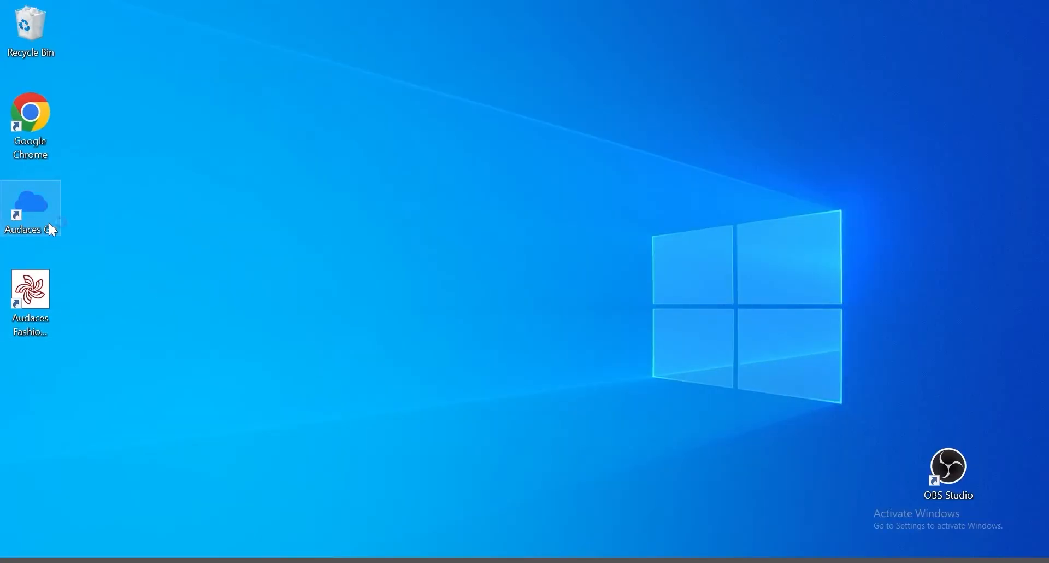
Step: Launch Audaces Go and enter the cloud account credentials under Settings > Cloud
double_click(30, 204)
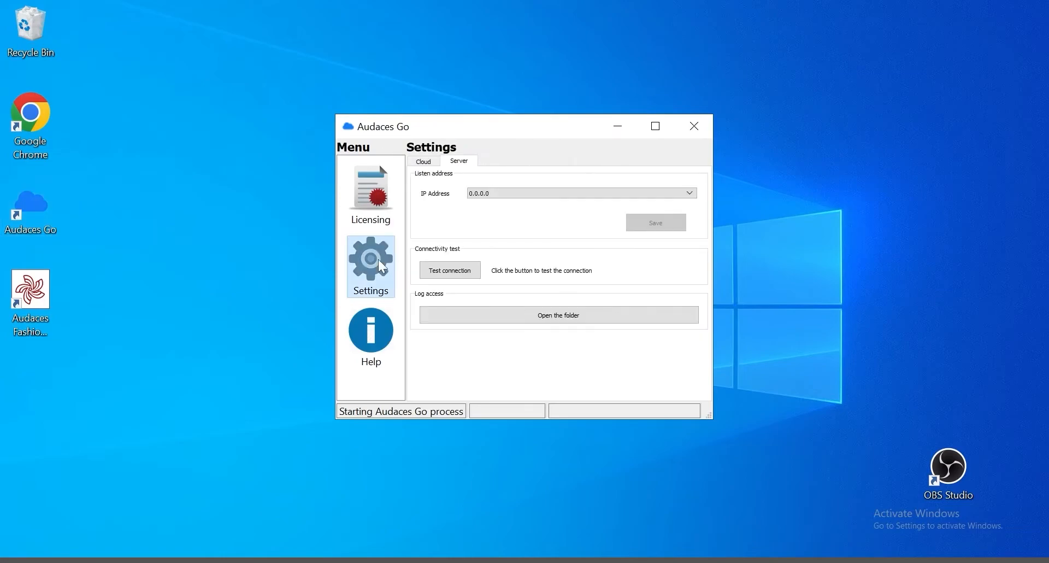
click(423, 160)
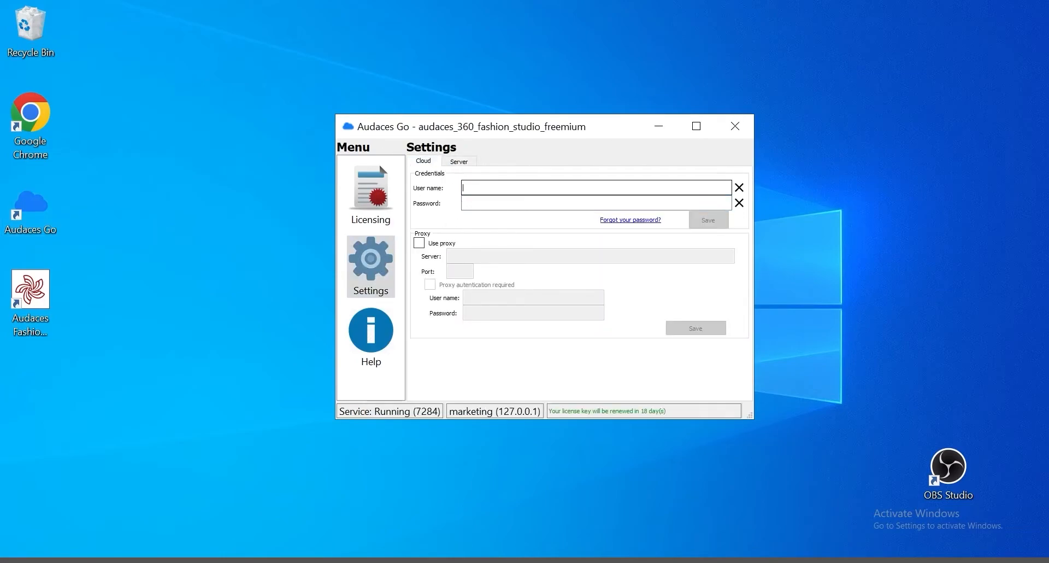
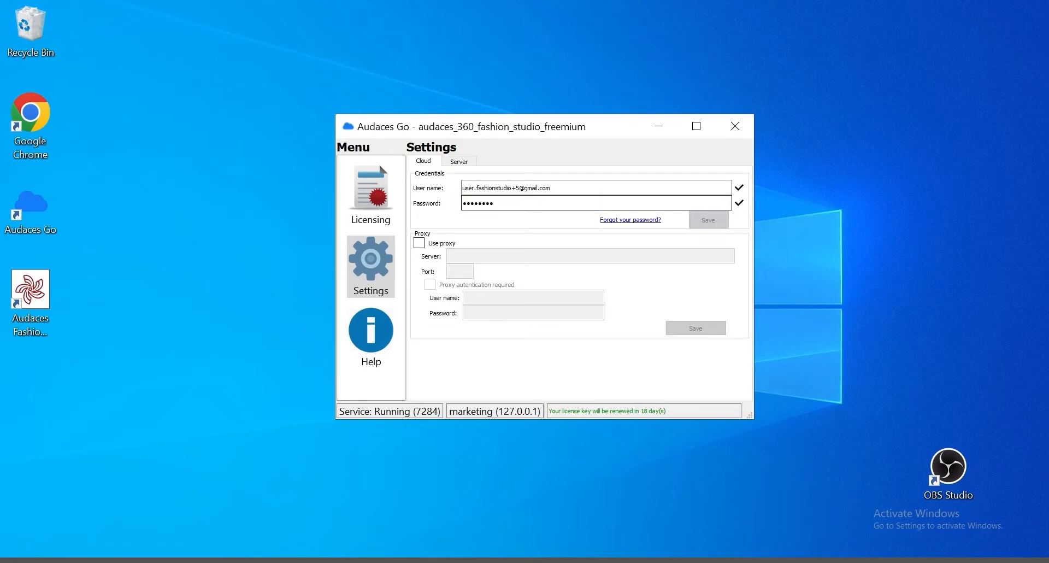
Step: Restart the licensing service under Licensing > Advanced and close Audaces Go to run in the background
click(370, 191)
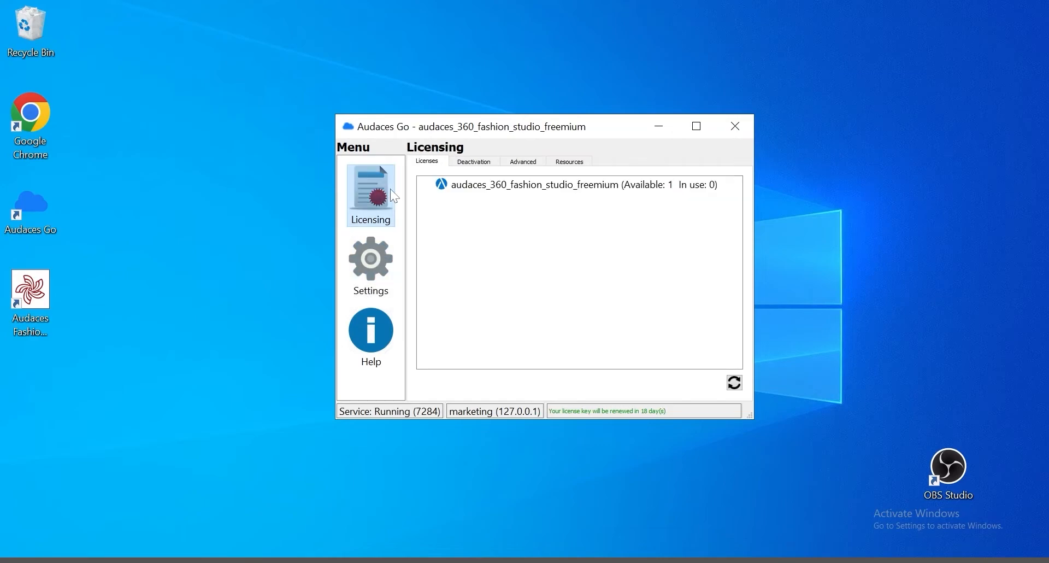
click(523, 160)
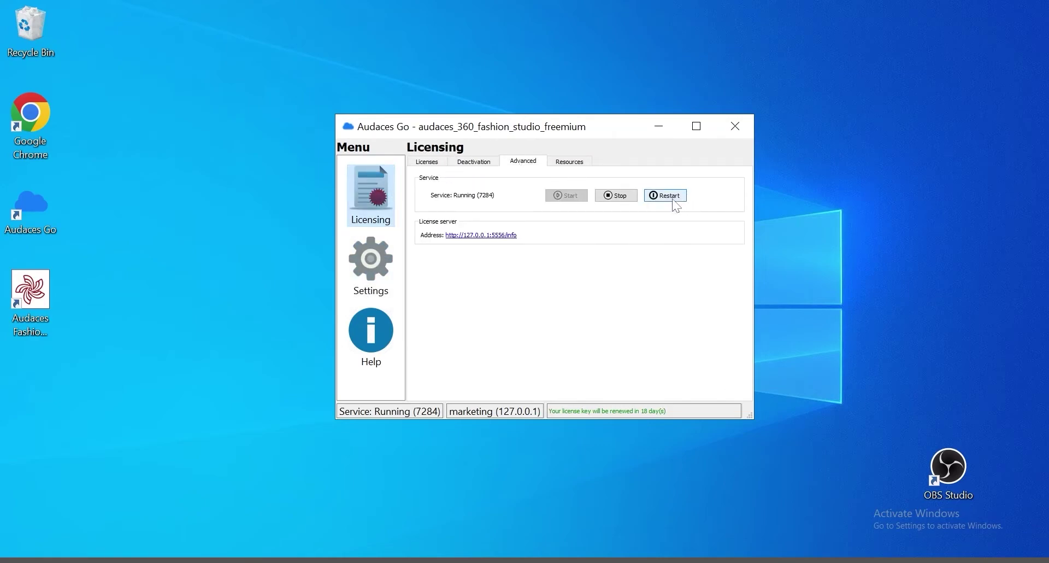
click(665, 195)
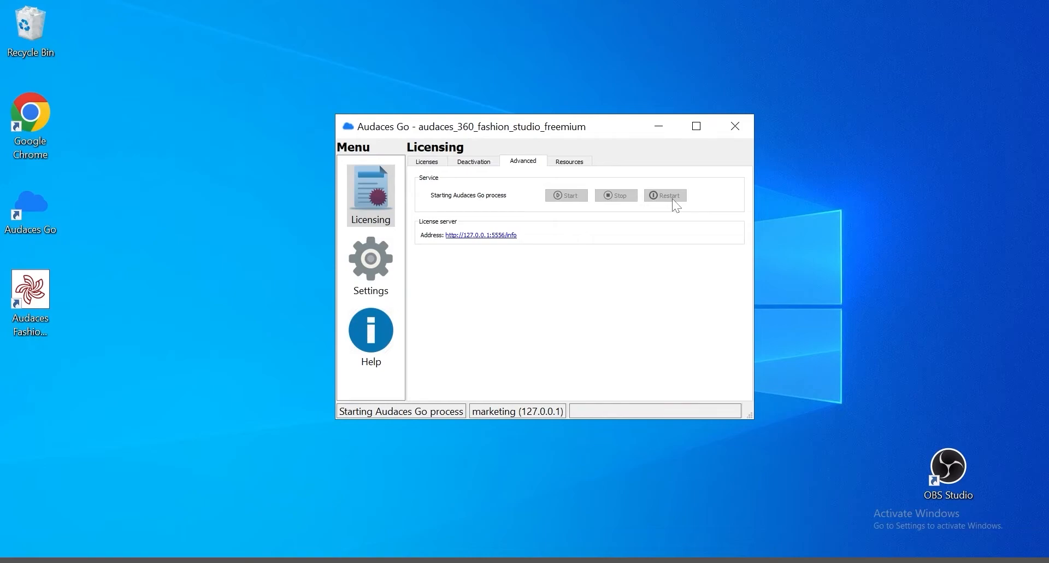
click(665, 195)
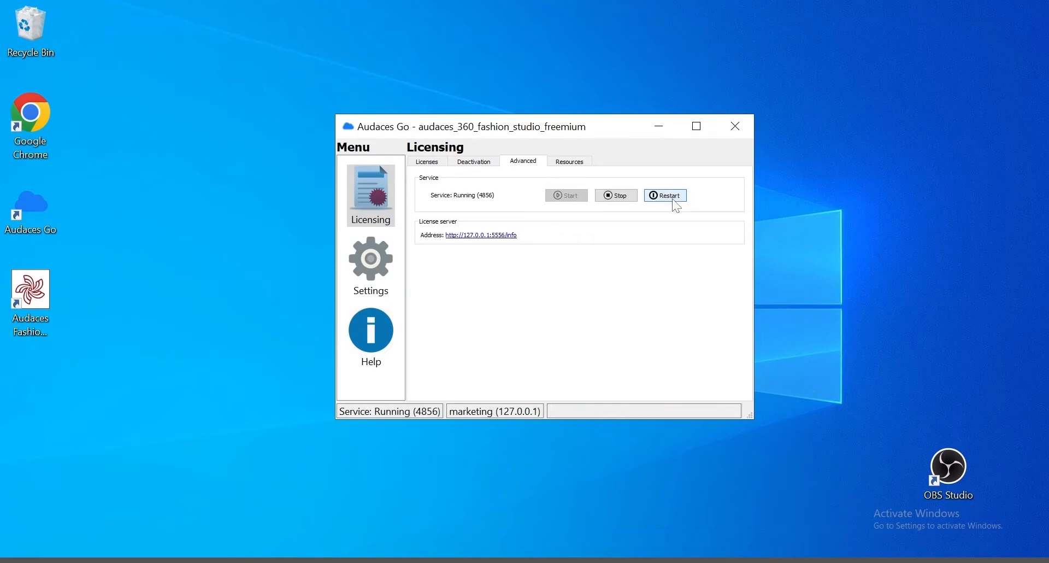
click(735, 126)
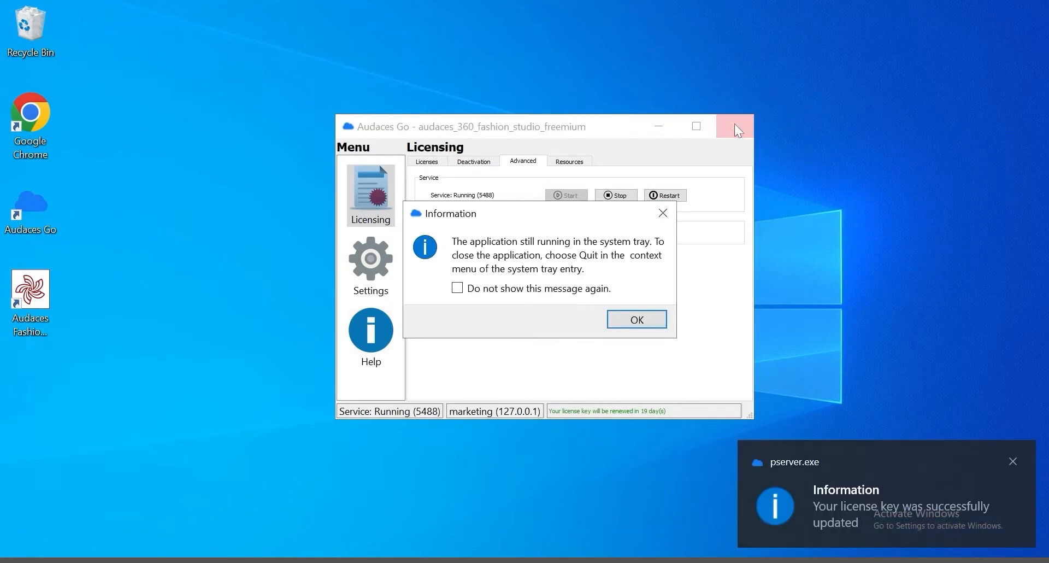
mouse_move(641, 332)
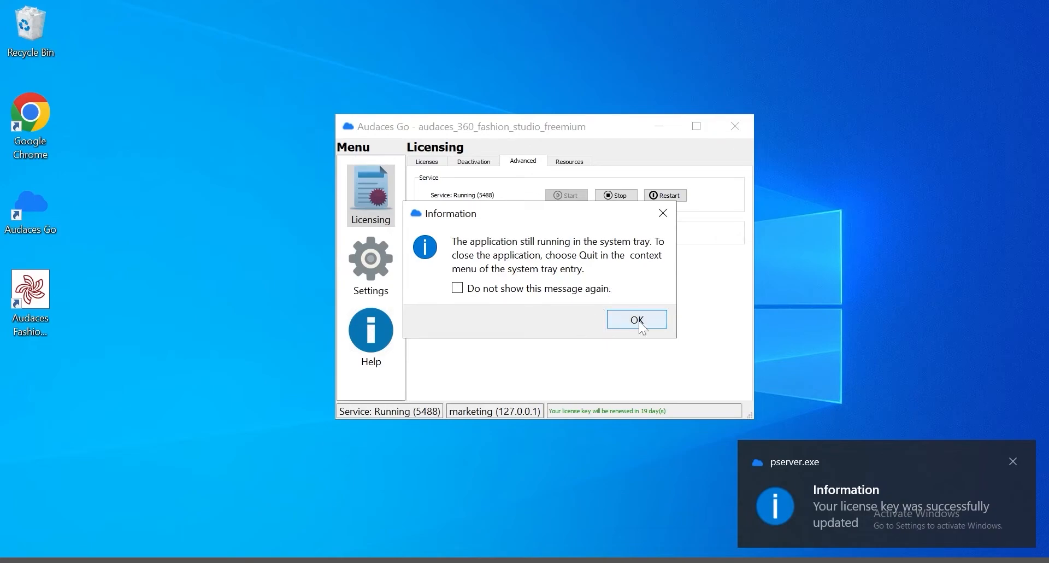
click(636, 319)
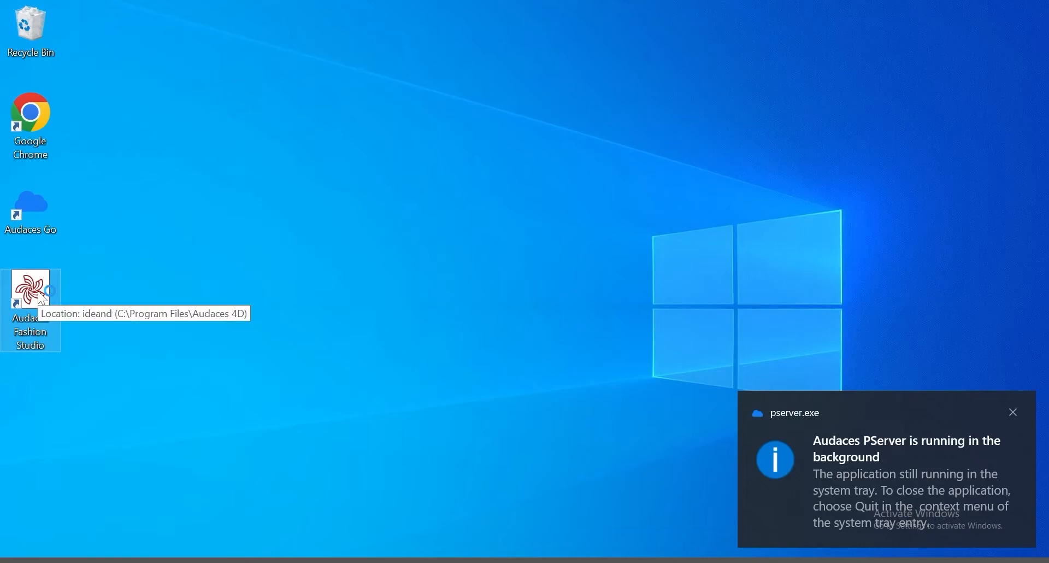
Step: Launch Audaces Fashion Studio and create a new document with a Female avatar
double_click(31, 291)
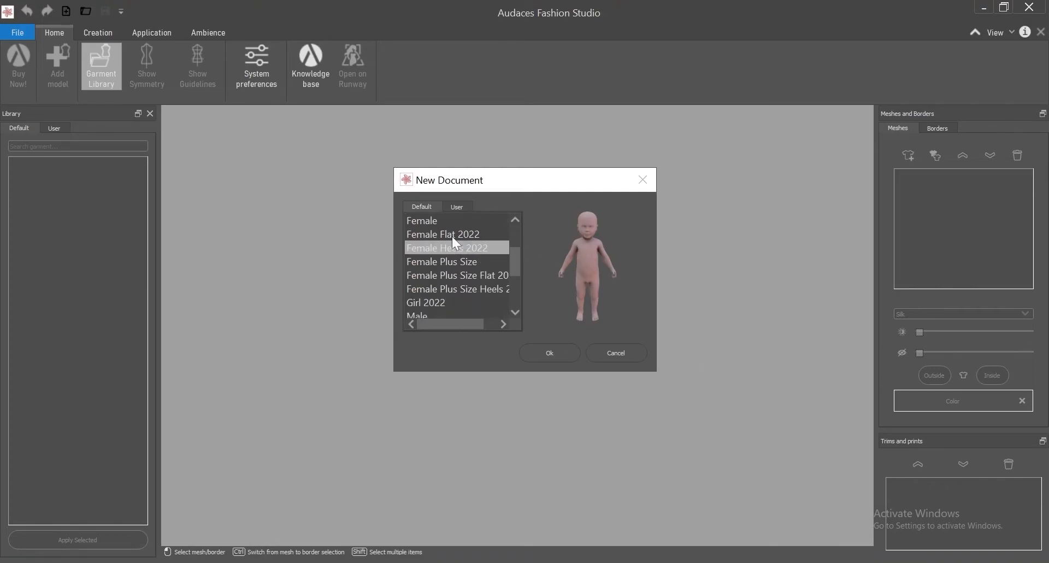
click(549, 353)
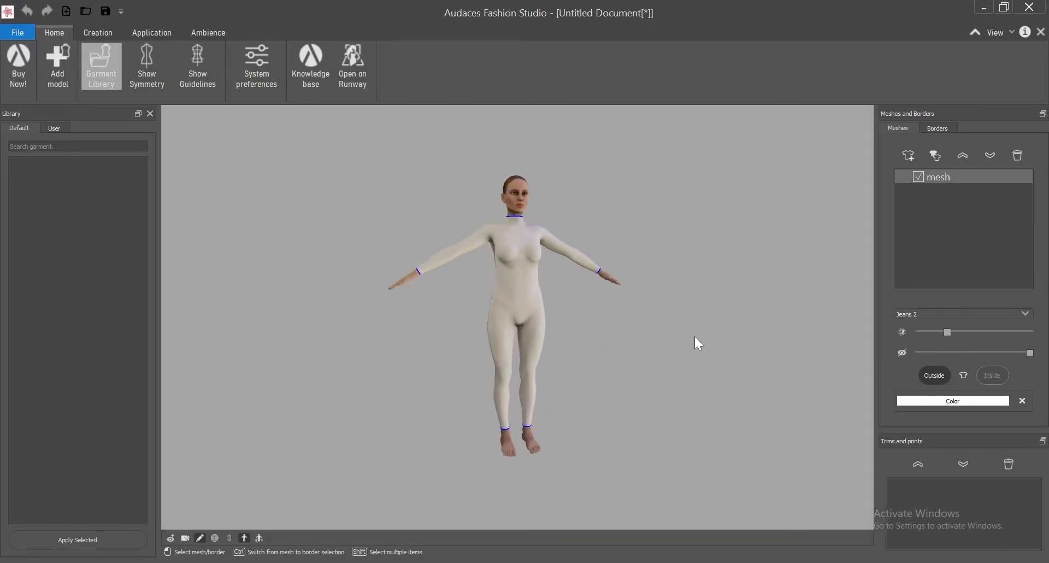
mouse_move(360, 72)
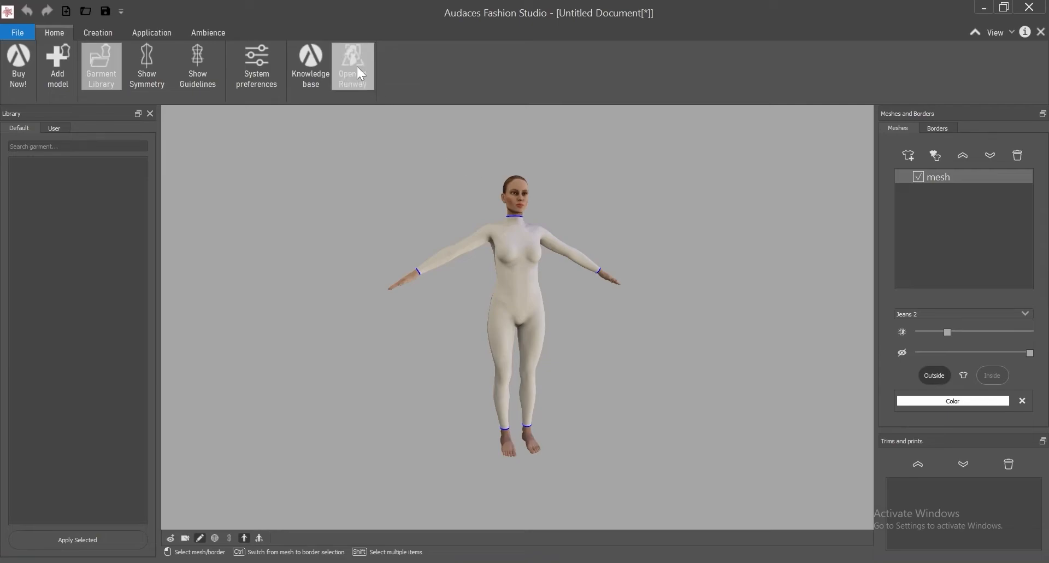
Step: Request the Runway view, download the Runway plugin installer and run it from Downloads
click(352, 61)
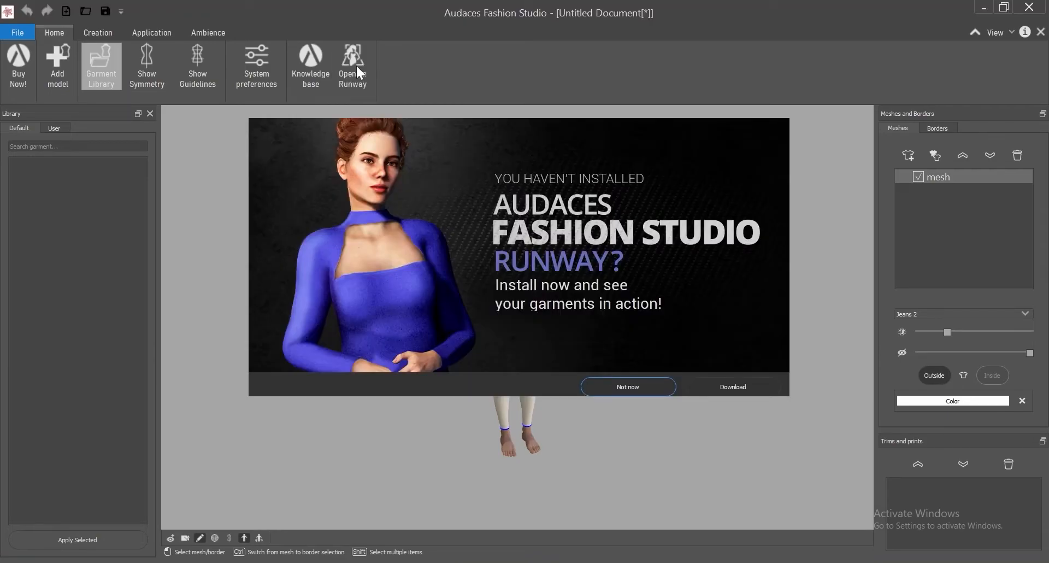
mouse_move(724, 392)
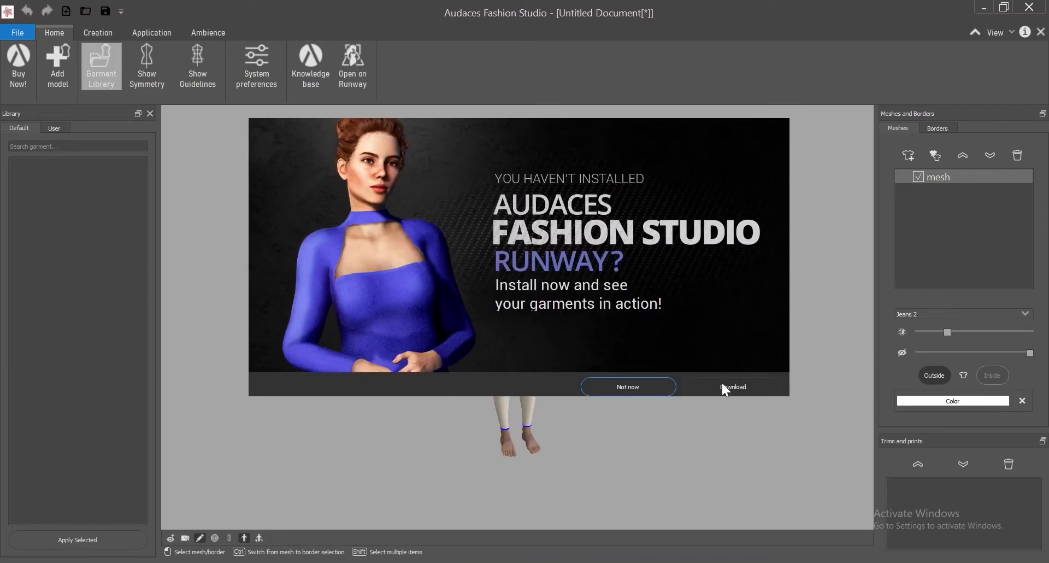
click(734, 387)
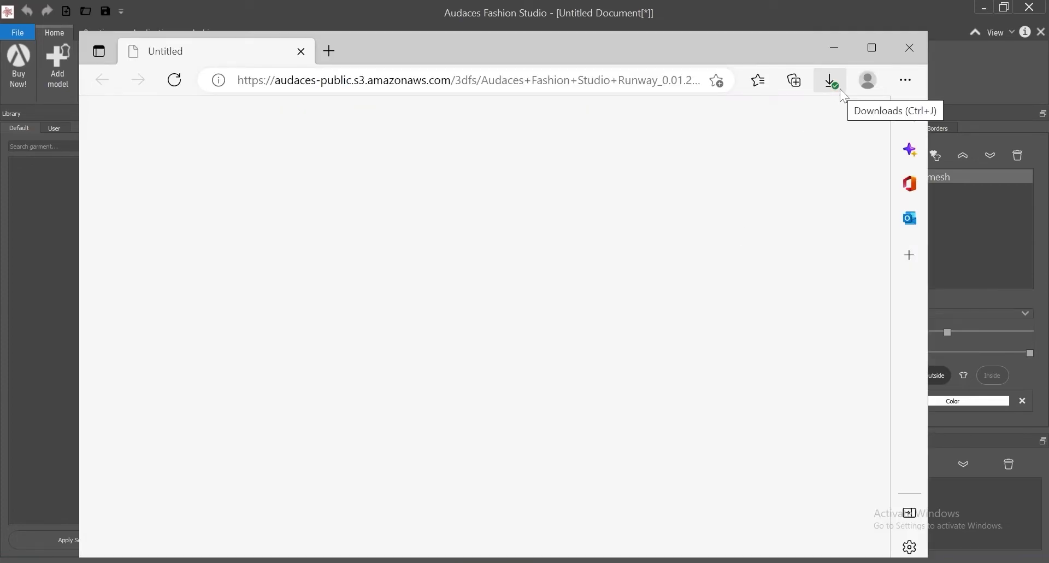
click(830, 80)
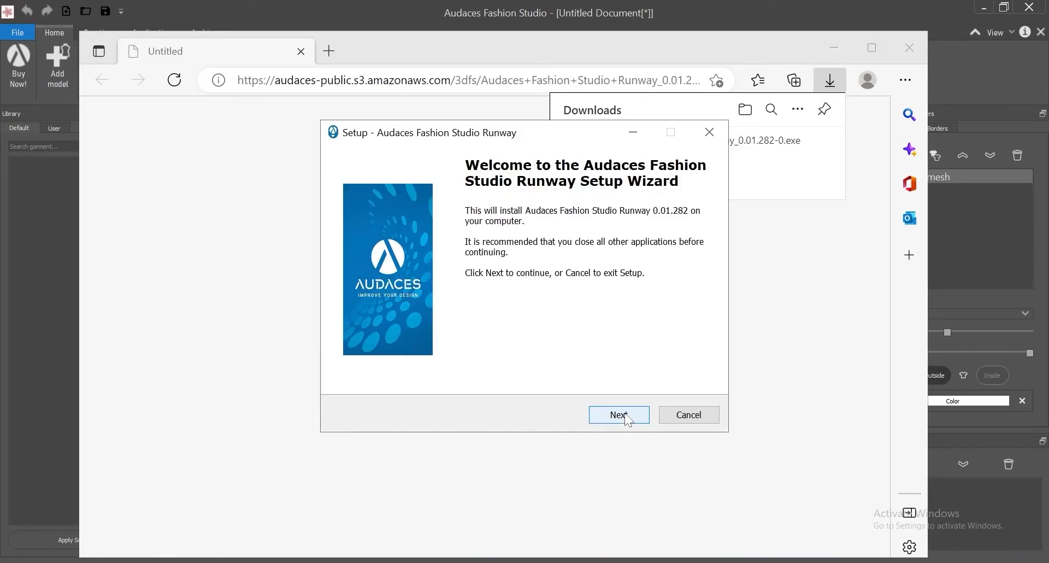
Step: Complete the Runway setup wizard with defaults and open the avatar on the digital runway
click(619, 415)
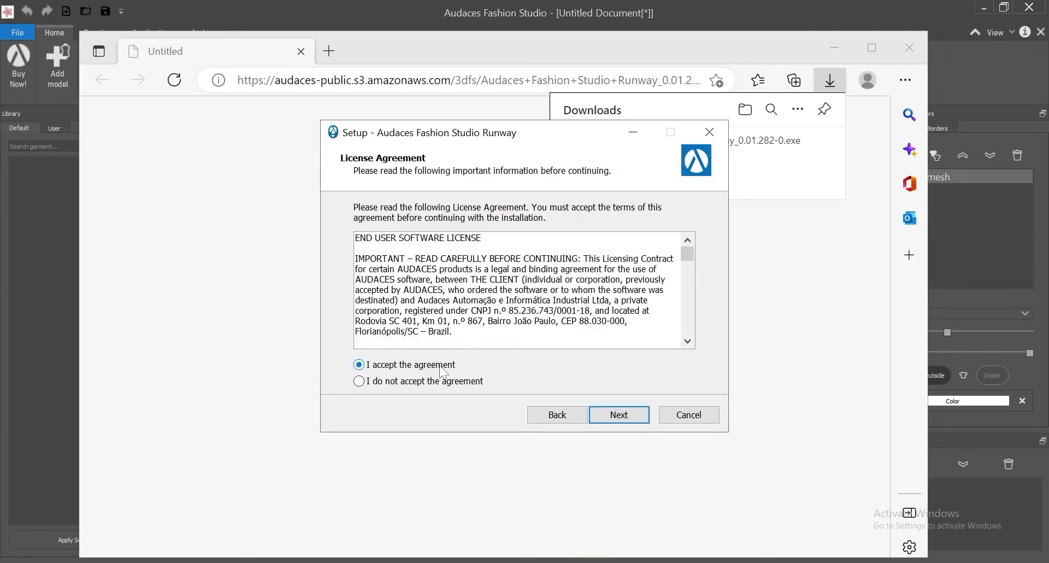
click(619, 415)
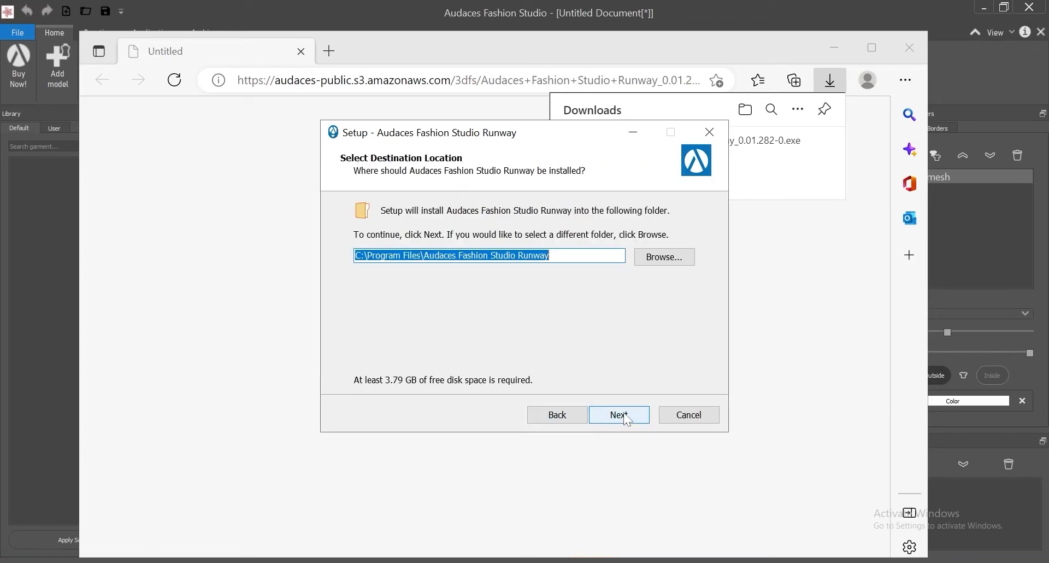
click(619, 414)
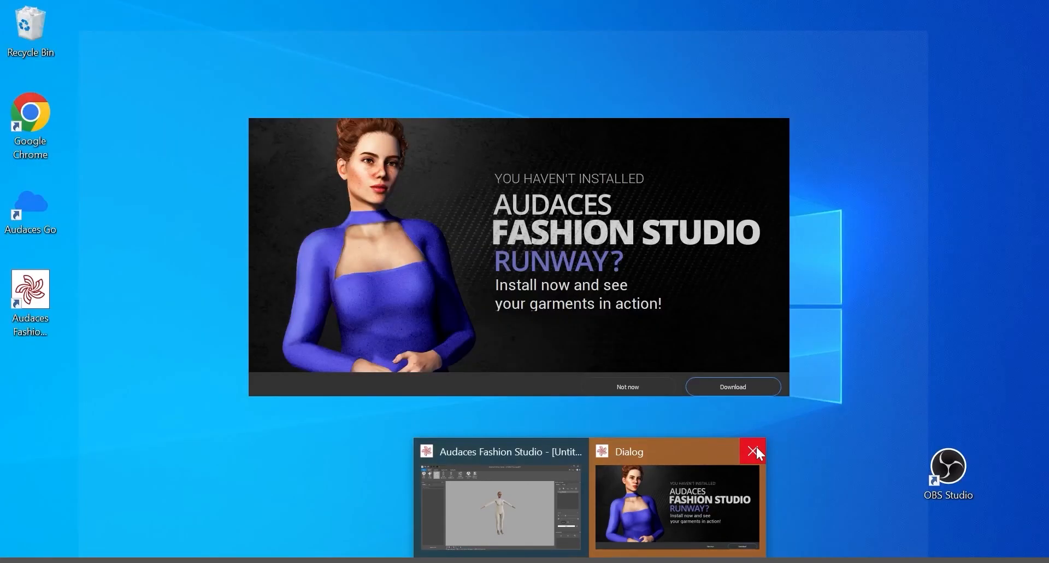
click(753, 451)
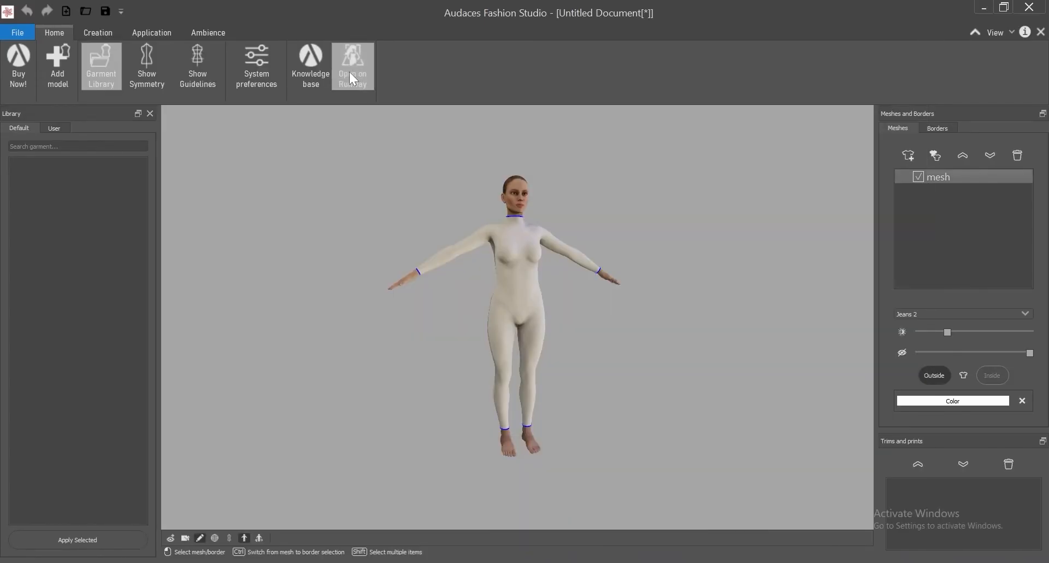
click(352, 60)
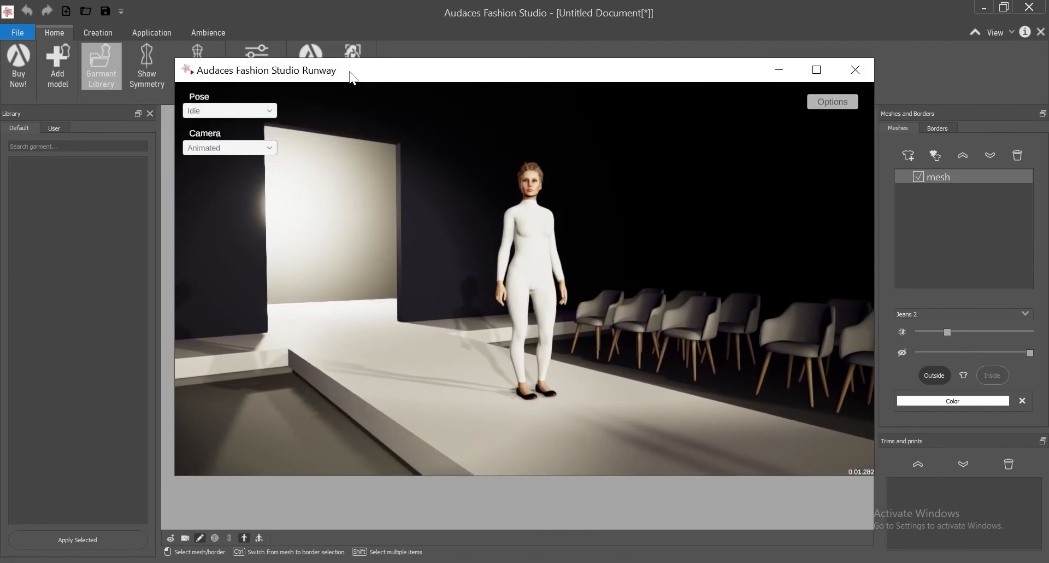
Step: Maximize the Runway window and set Pose to Female walk with the Frontal camera
click(815, 69)
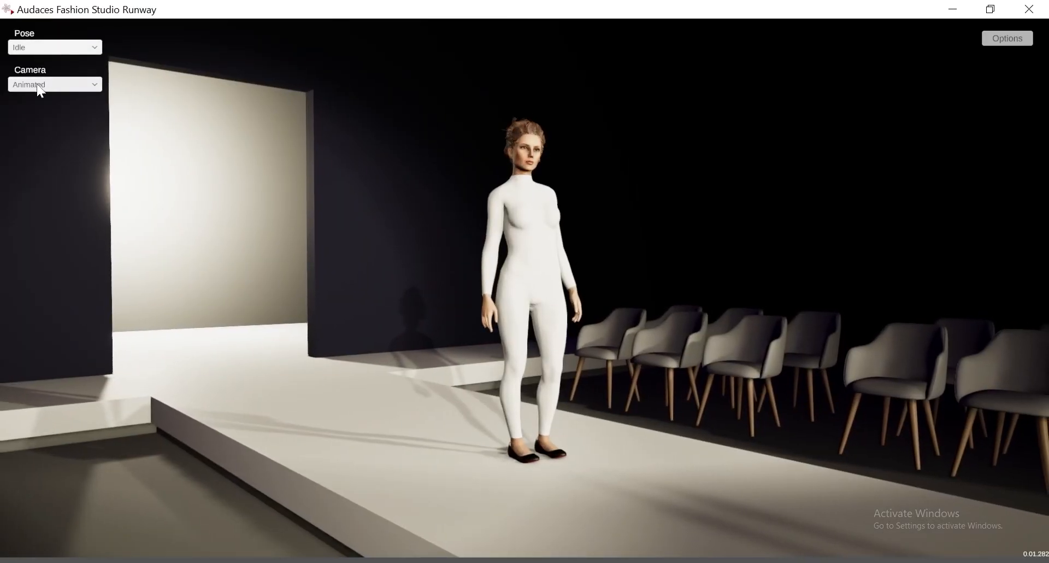
click(55, 46)
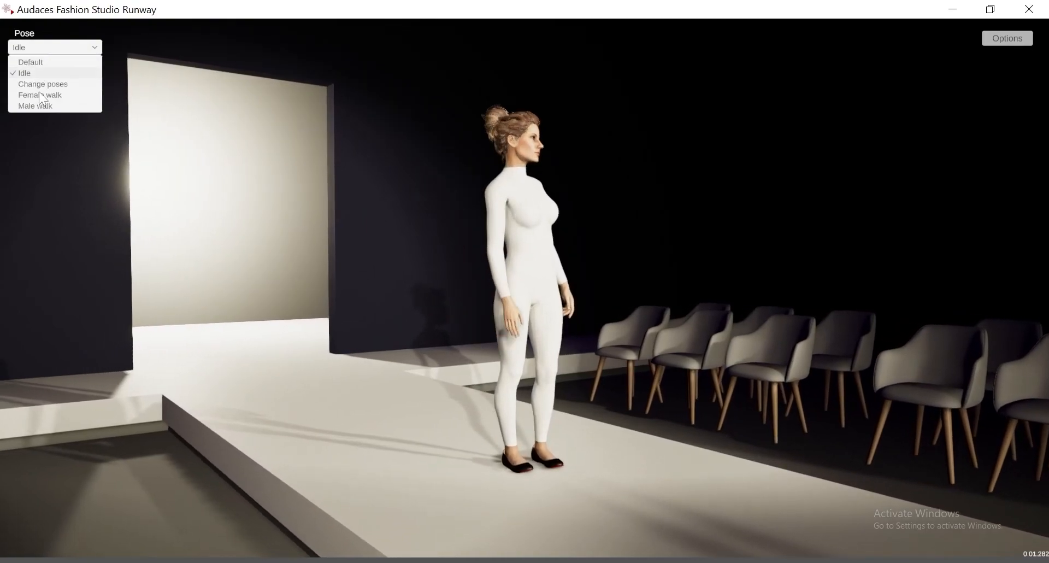
click(40, 94)
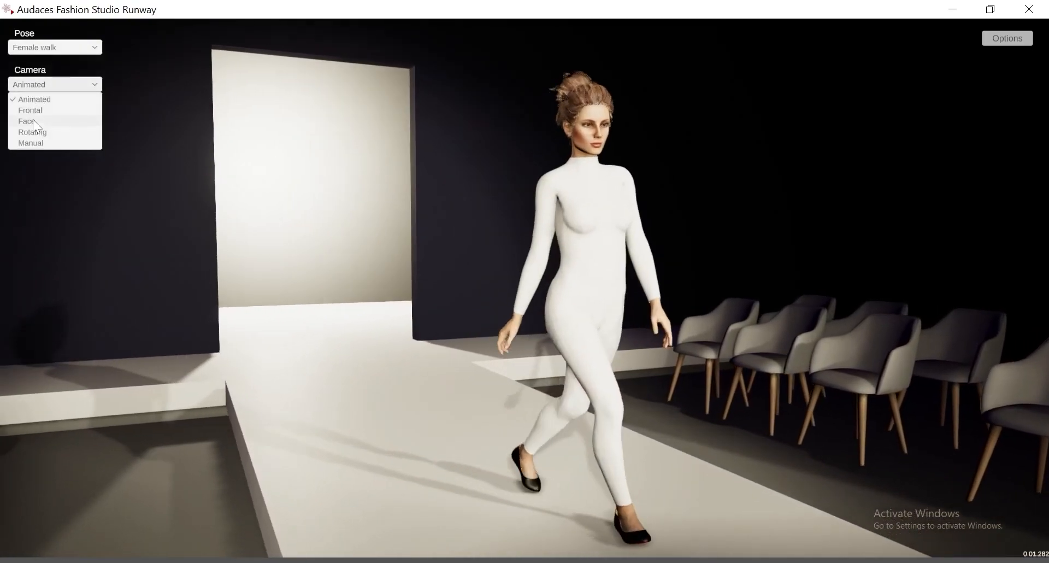
click(30, 110)
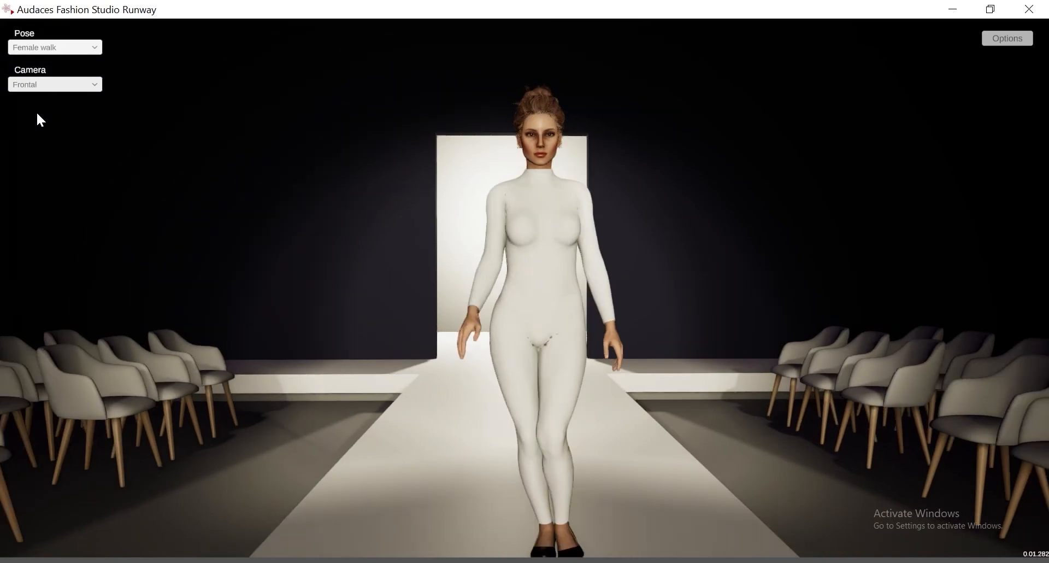